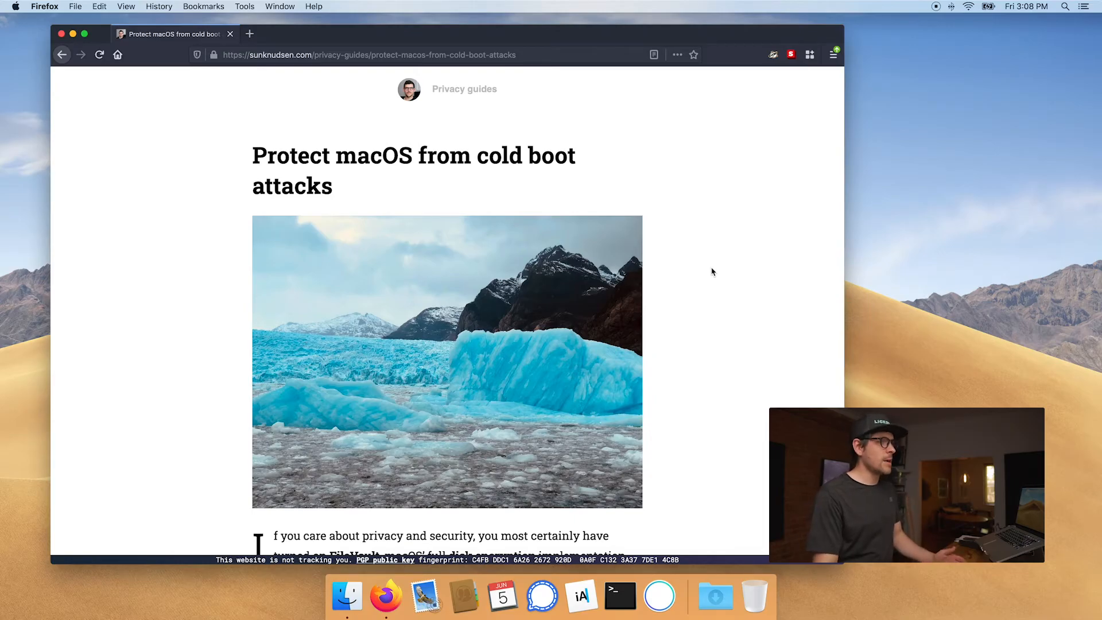
Scroll the cold boot attacks article down to its pmset command block
scroll(down, 3)
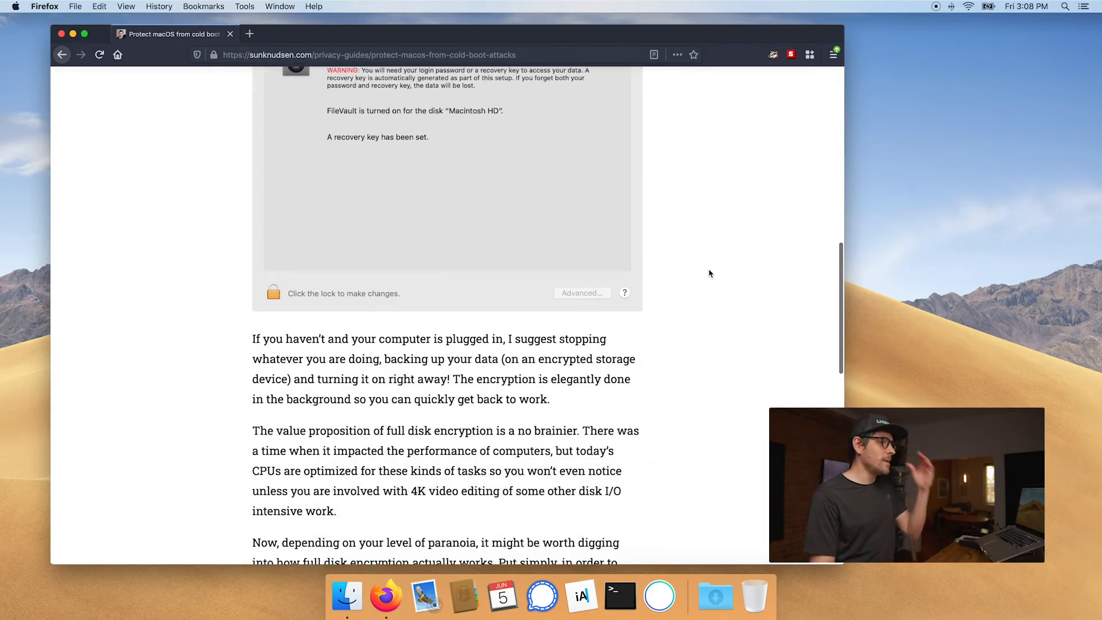
scroll(down, 3)
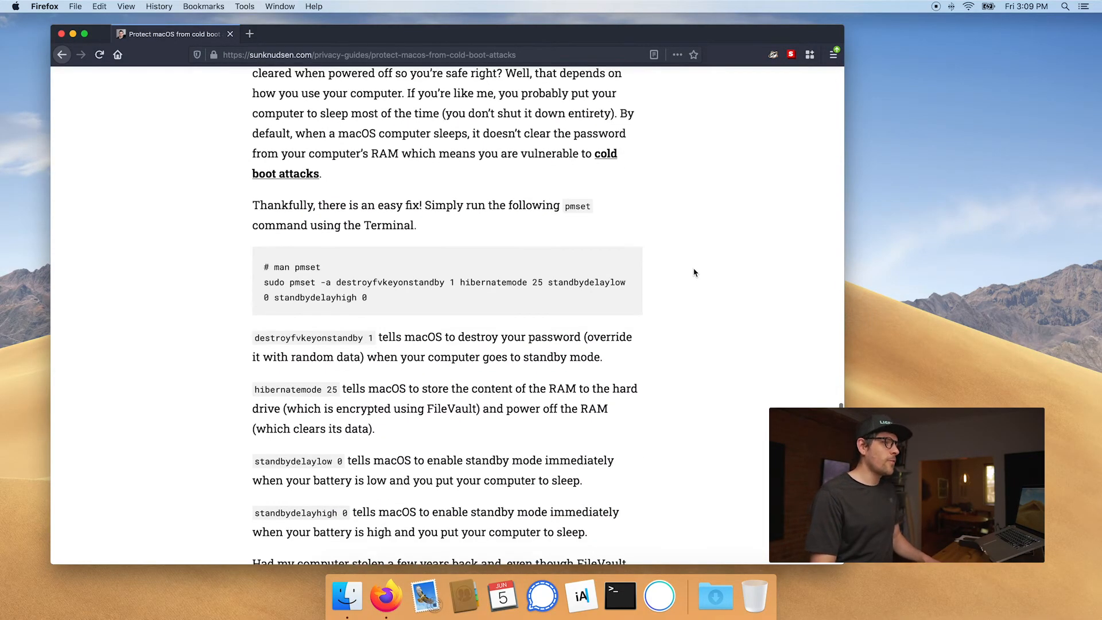
mouse_move(620, 596)
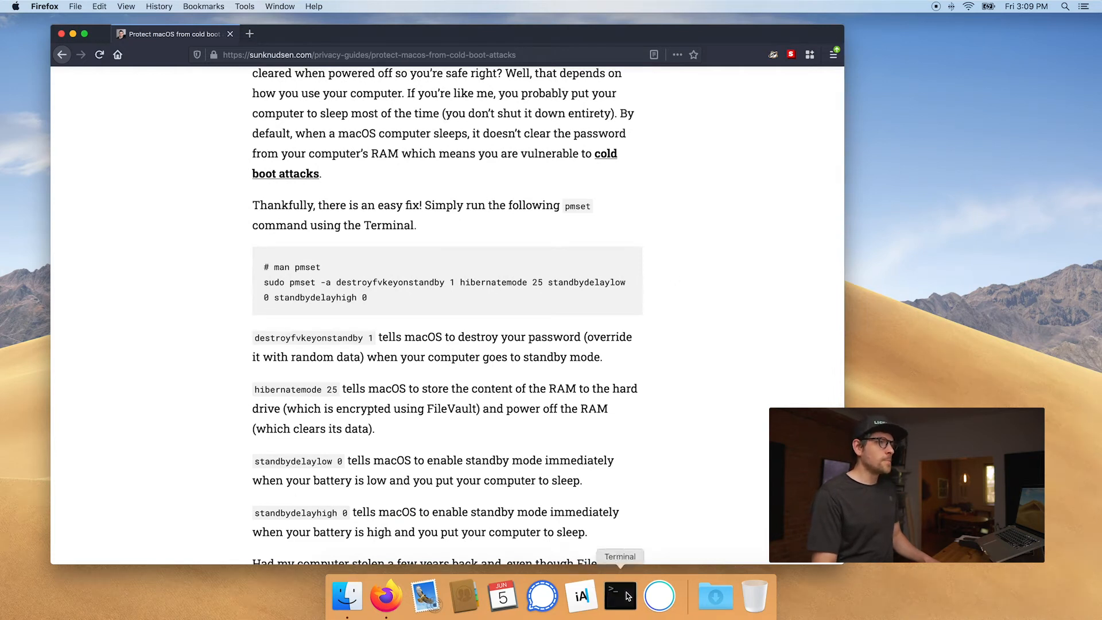
Launch Terminal from the Dock and select the article's 'man pmset' line
click(619, 597)
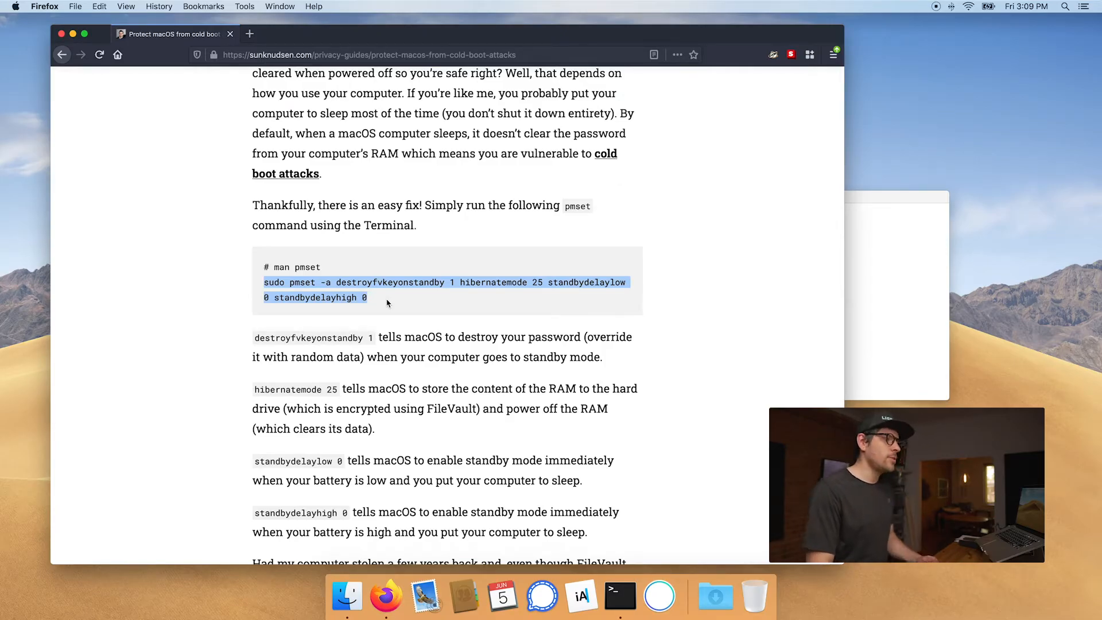
click(335, 272)
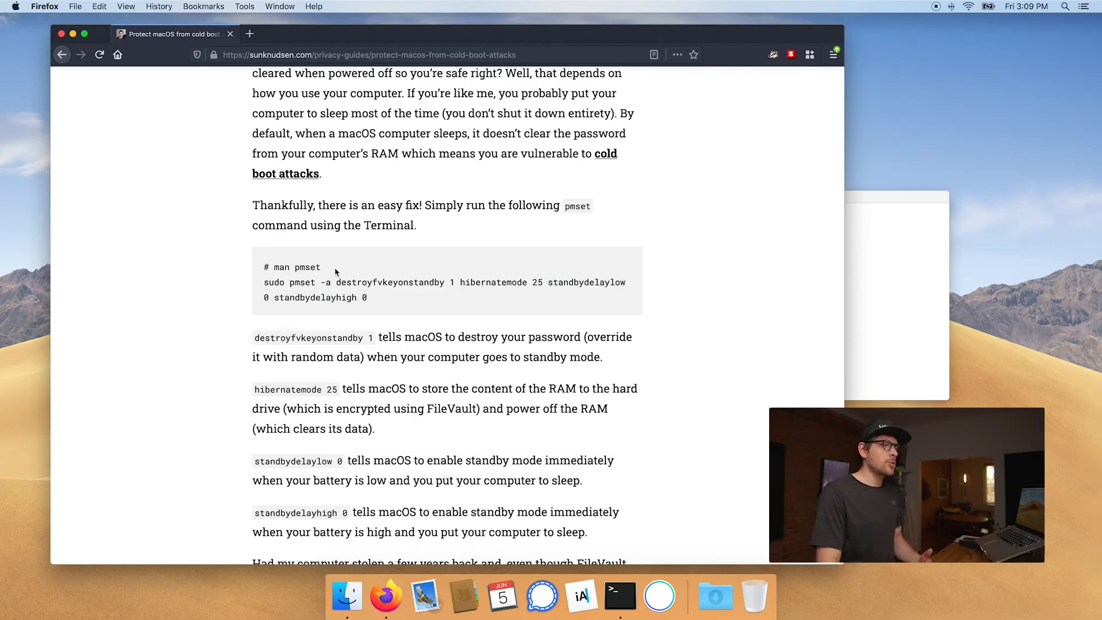
drag(288, 282, 367, 296)
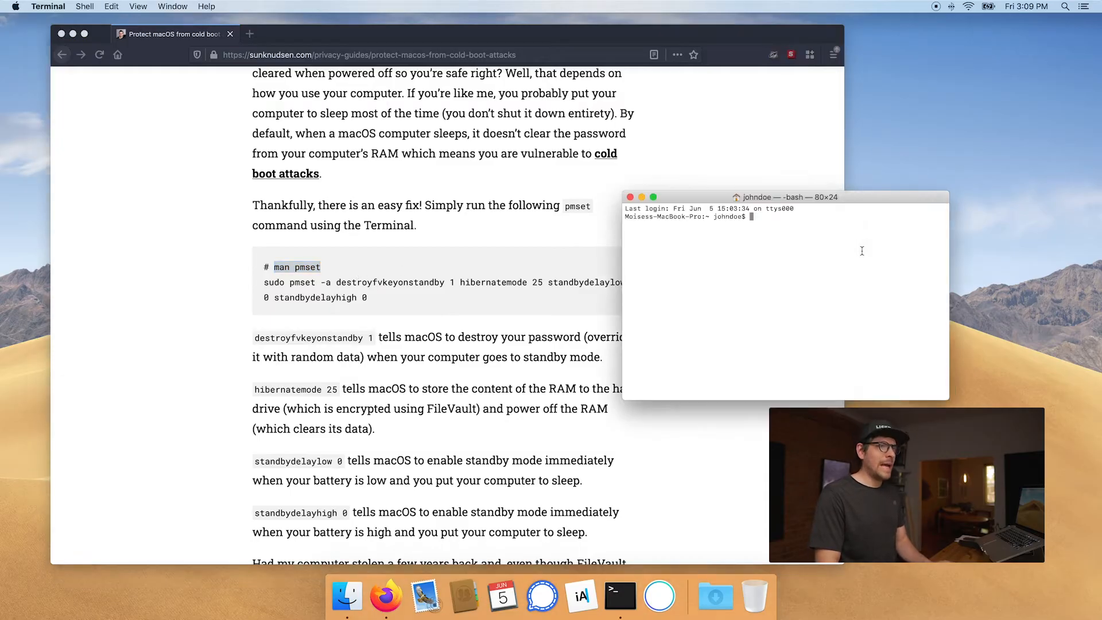
Run 'man pmset' to view the manual's destroyfvkeyonstandby entry
text(man pmset)
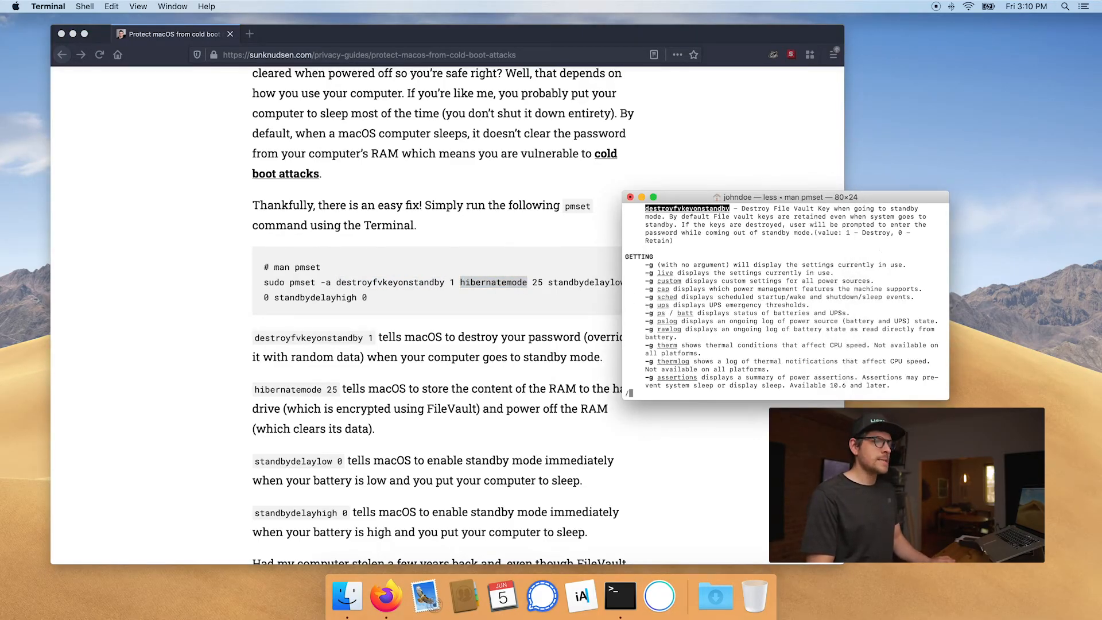
Scroll the pmset manual to the hibernatemode values section
scroll(down, 3)
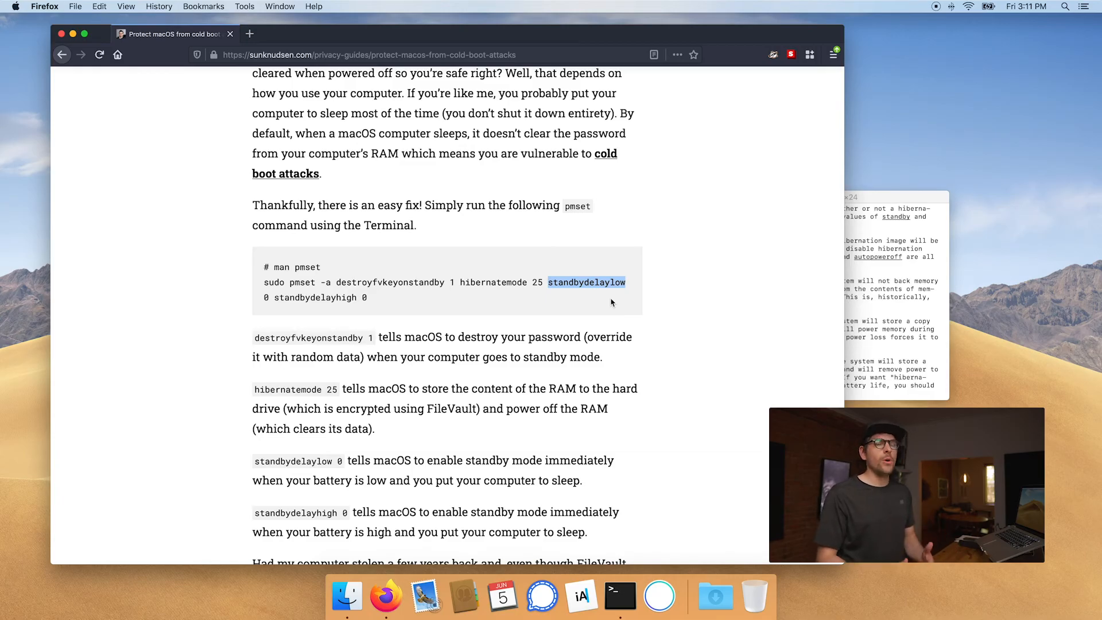
mouse_move(712, 281)
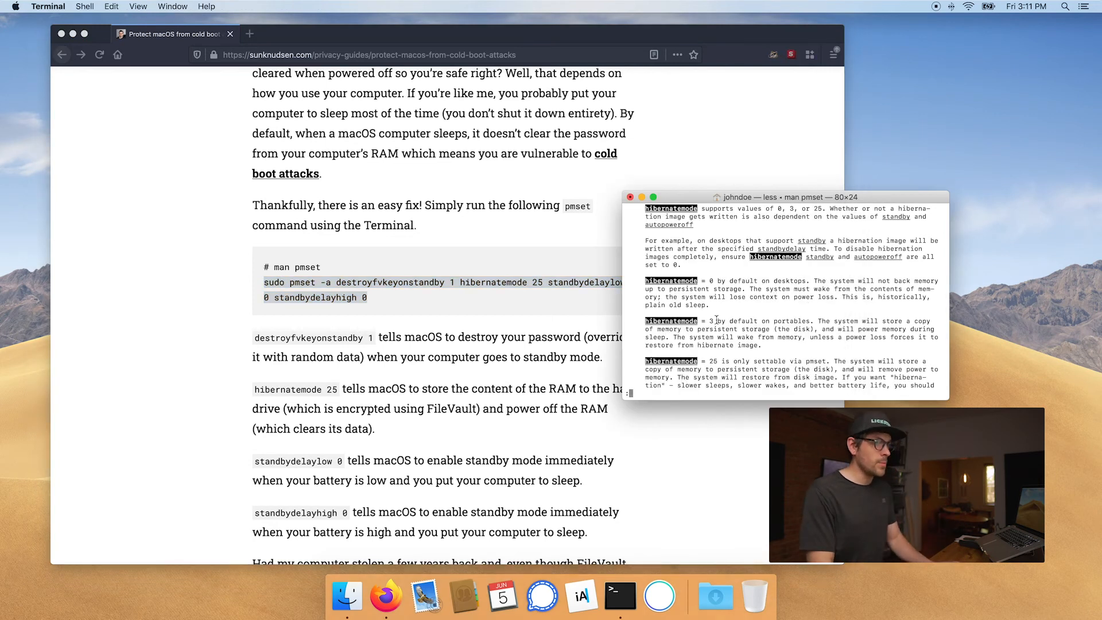
Quit the manual and run 'sudo pmset -a destroyfvkeyonstandby 1 hibernatemode 25 standbydelaylow 0 standbydelay...'
key(q)
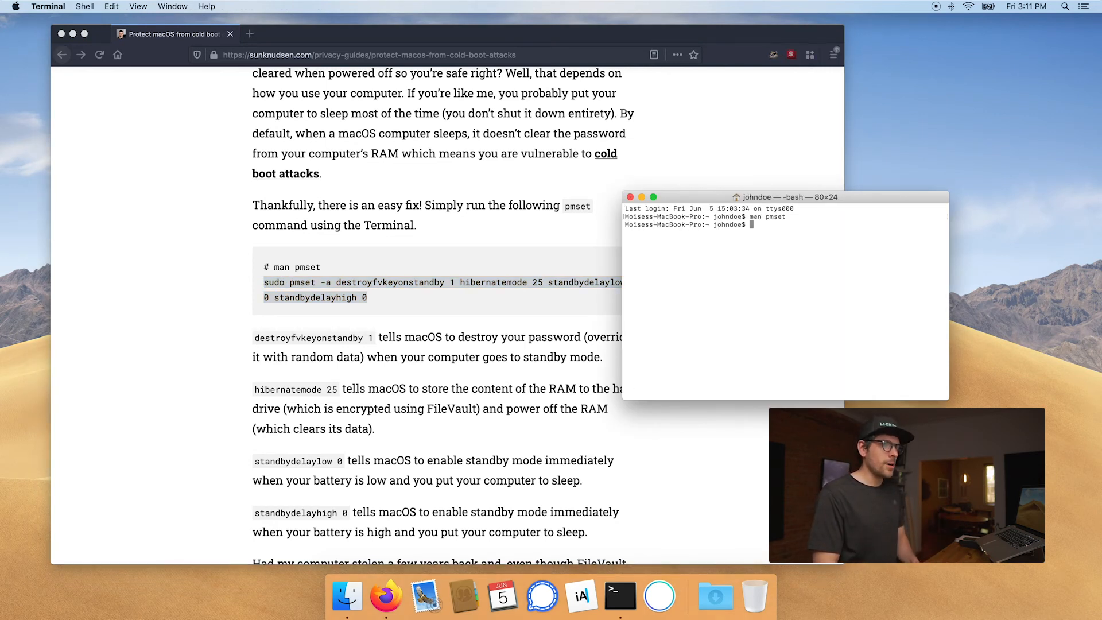
text(sudo pmset -a destroyfvkeyonstandby 1 hibernatemode 25 standbydelaylow 0 standbydelayhigh 0)
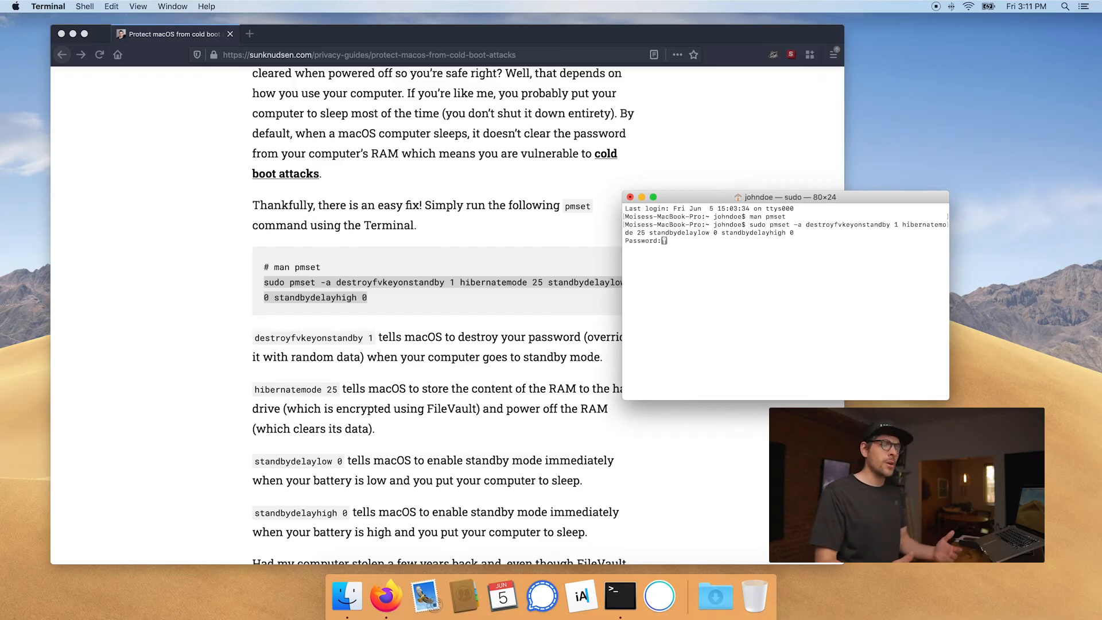